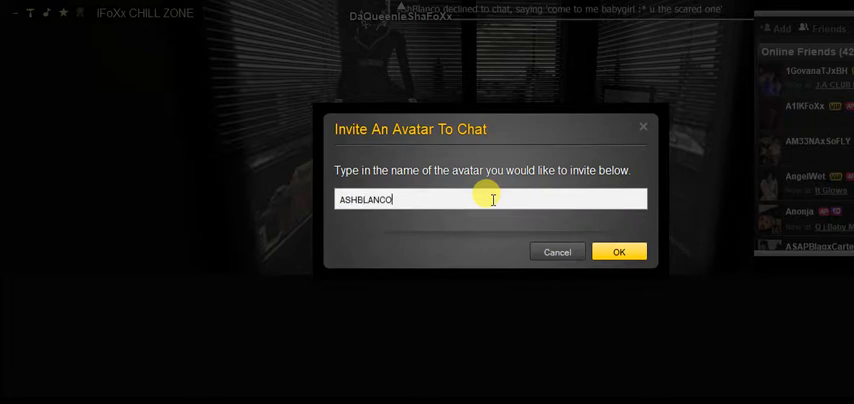
left_click(618, 251)
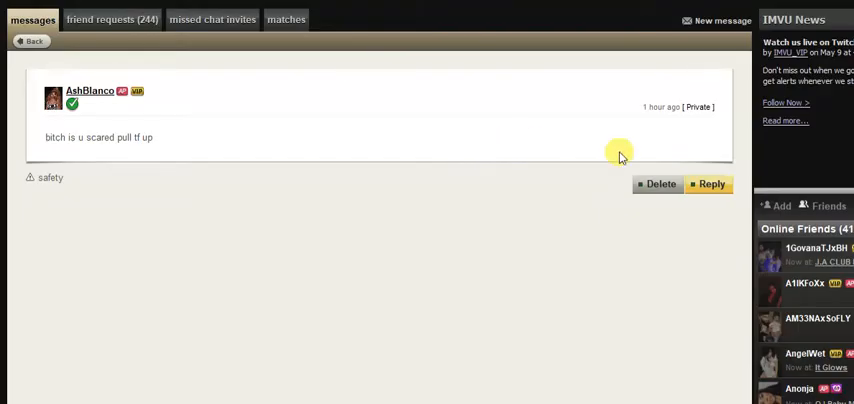
left_click(711, 183)
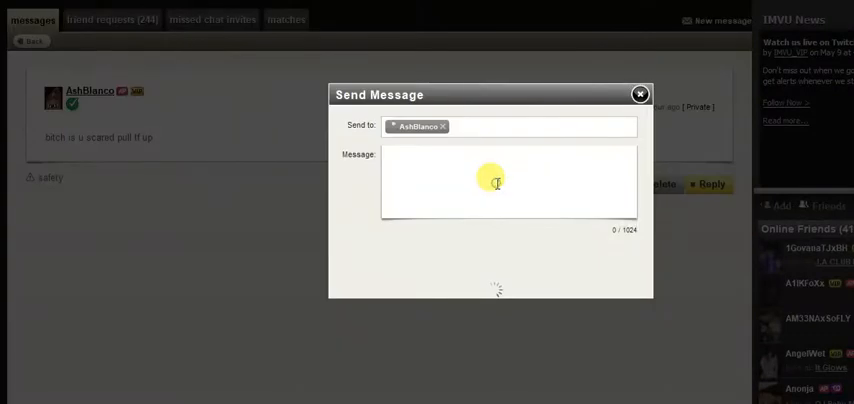
type("SCARED O")
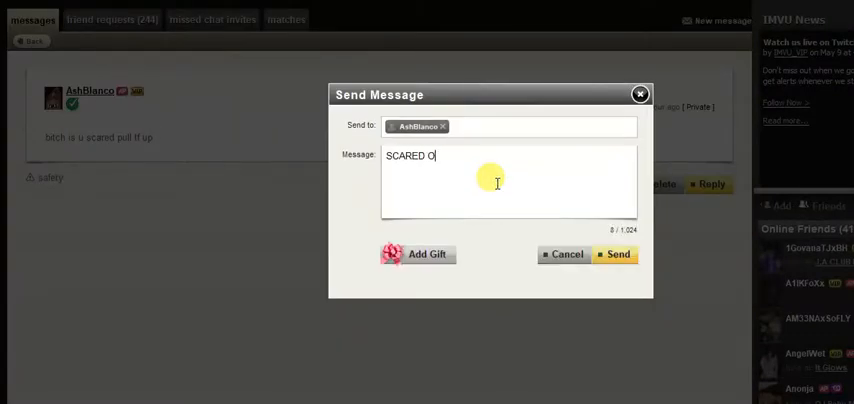
type("F WAT COME")
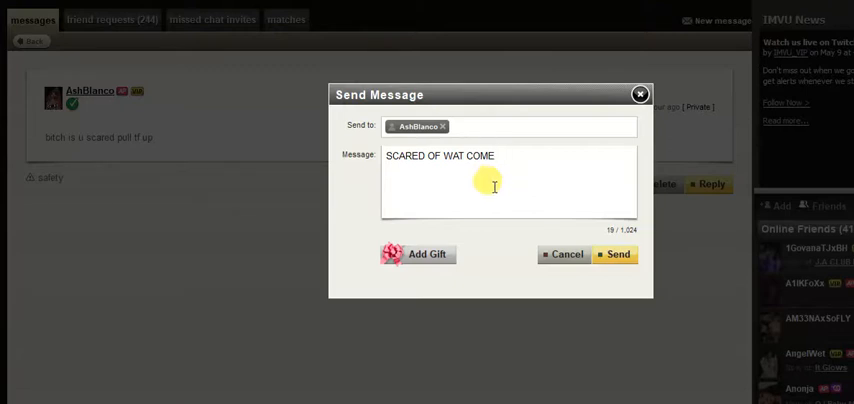
mouse_move(738, 222)
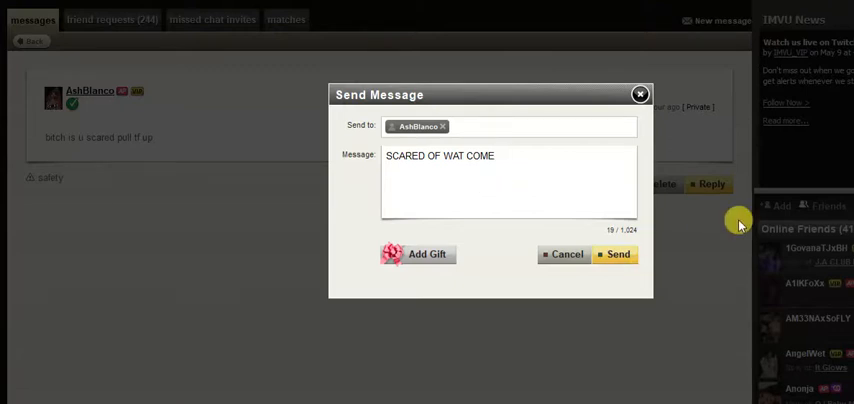
type("BITCH")
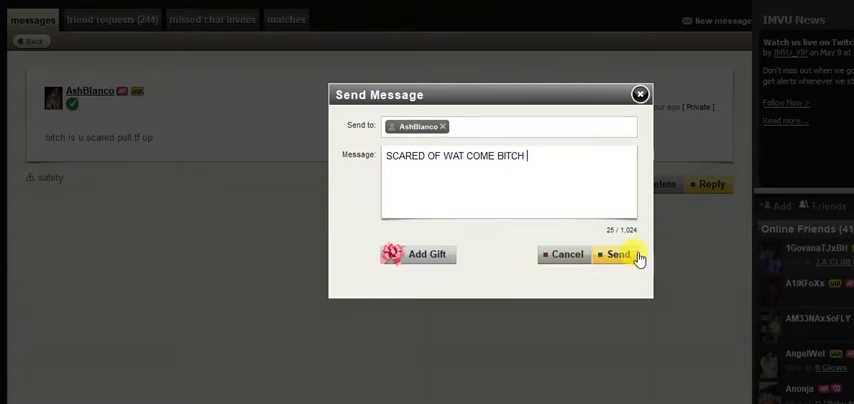
type("ITS JUST M")
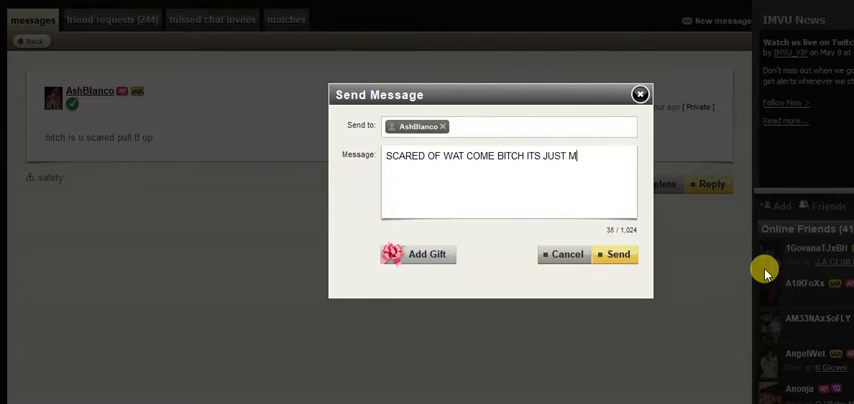
type("E")
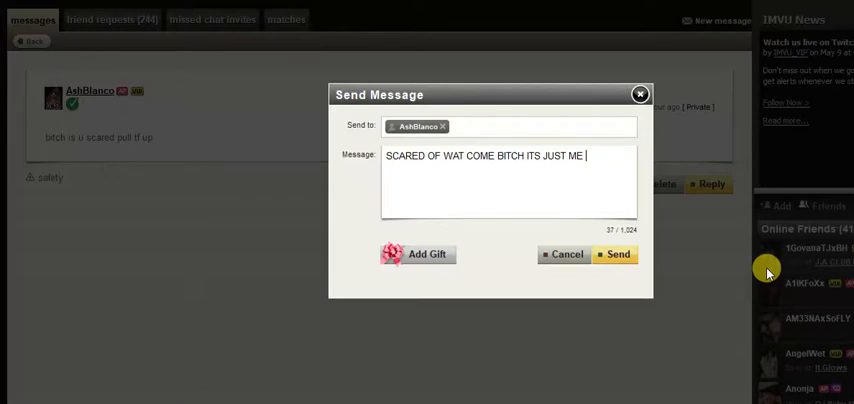
type(":))")
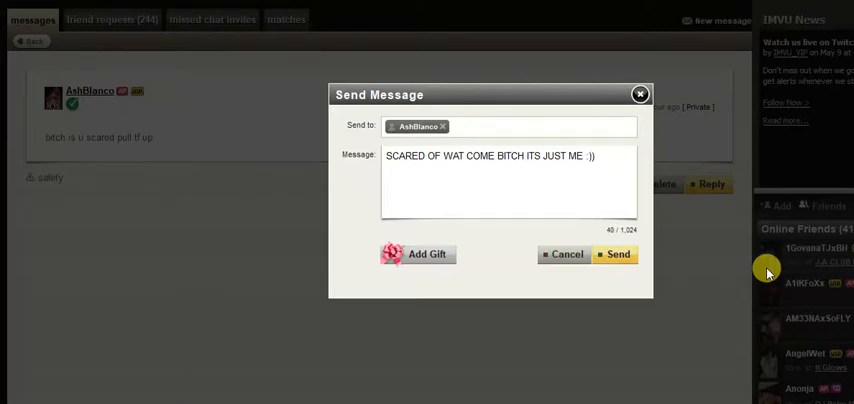
left_click(617, 254)
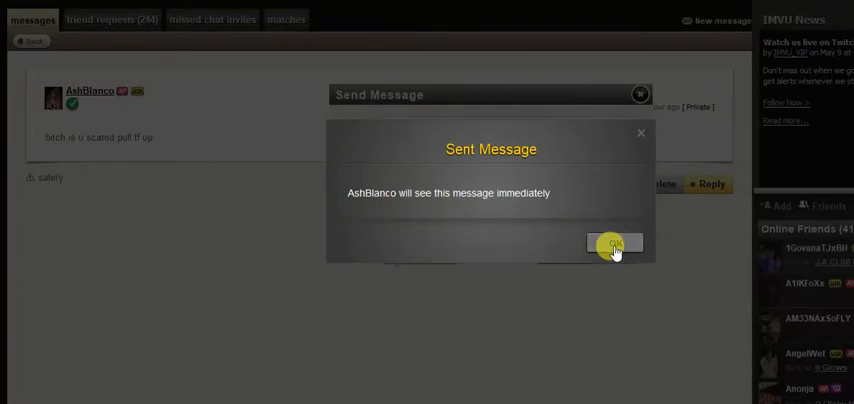
left_click(614, 245)
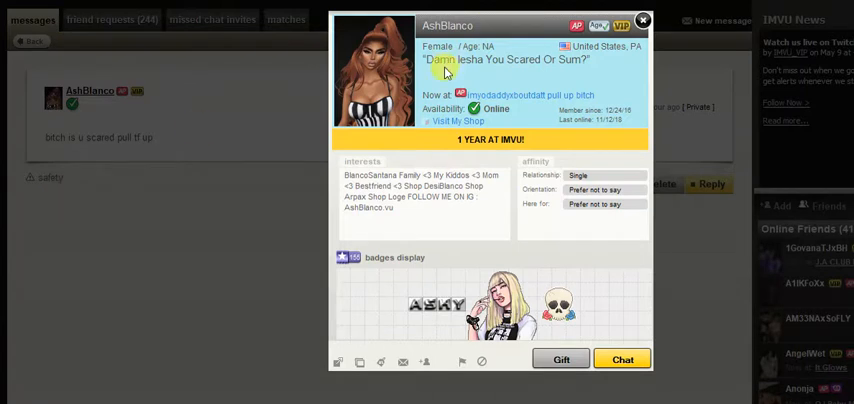
mouse_move(593, 67)
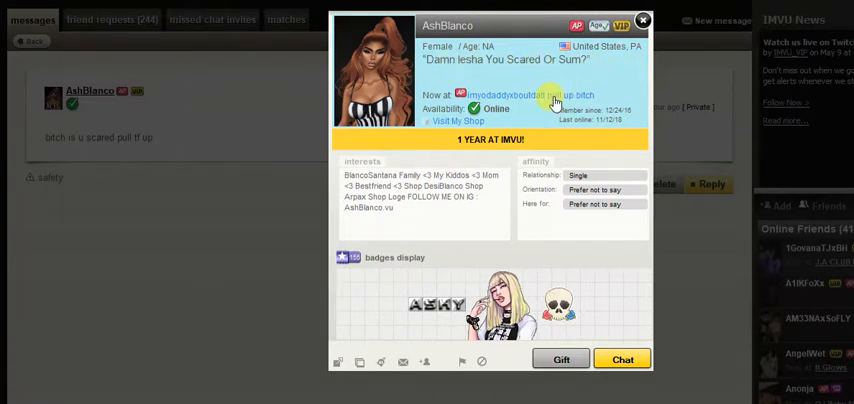
left_click(515, 95)
type("A")
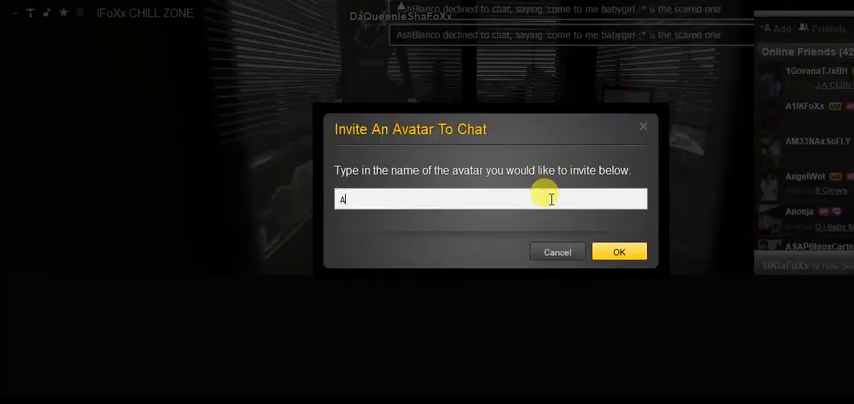
type("SHBLANCO")
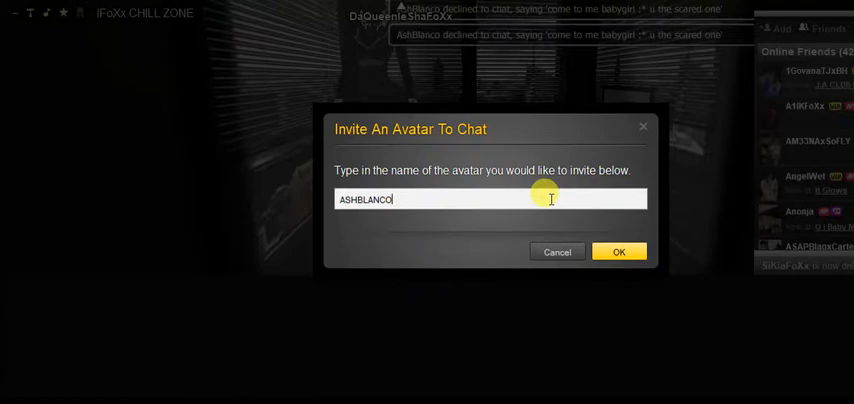
left_click(618, 252)
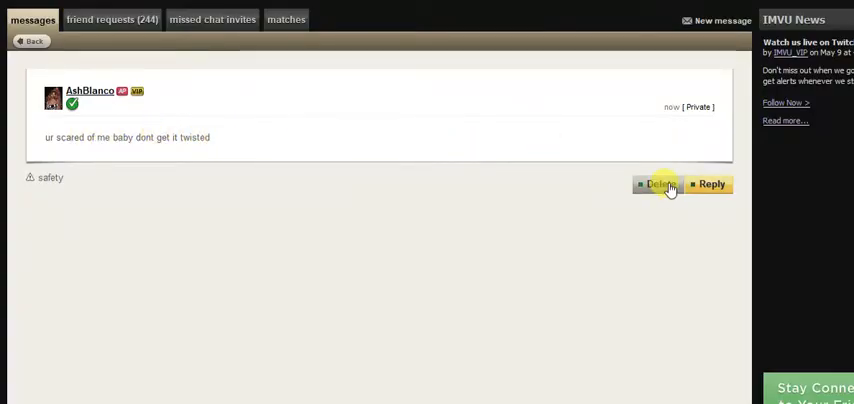
left_click(711, 184)
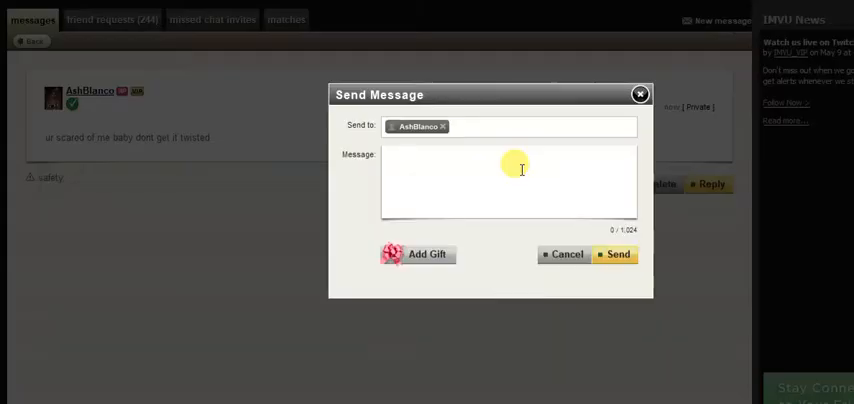
type("Bl")
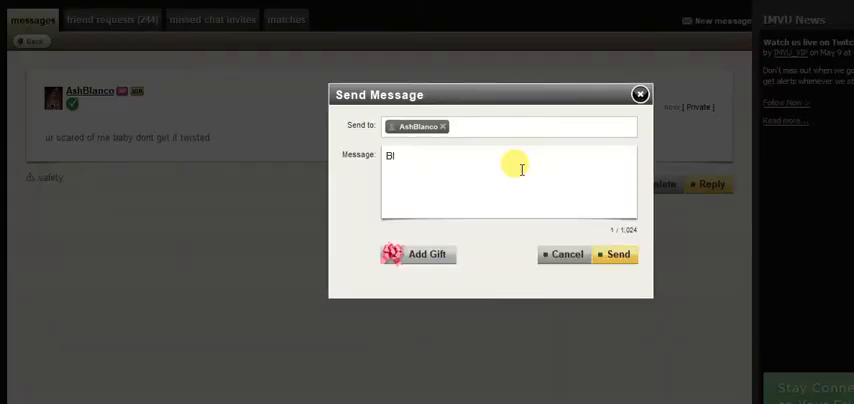
type("ITCH COME")
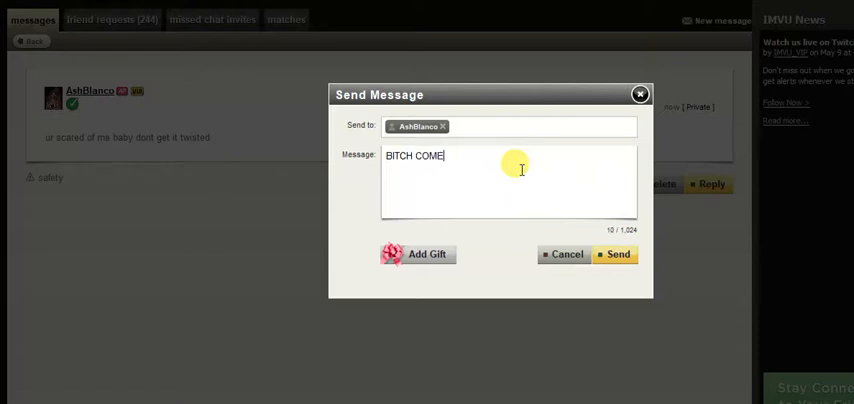
type("FR FUKK")
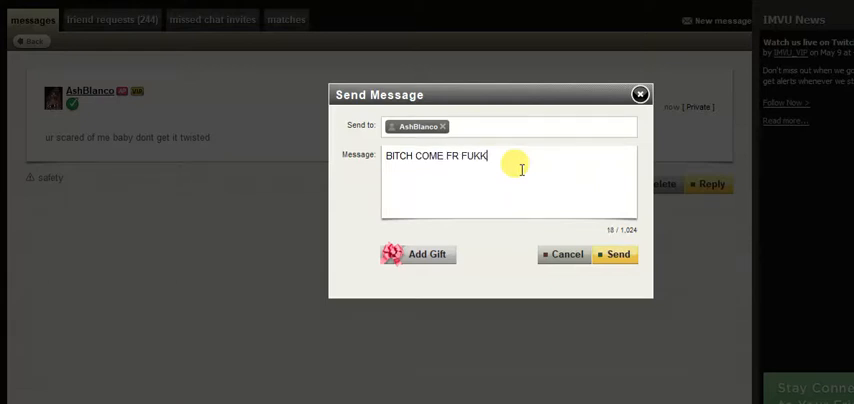
type("DA SCARED")
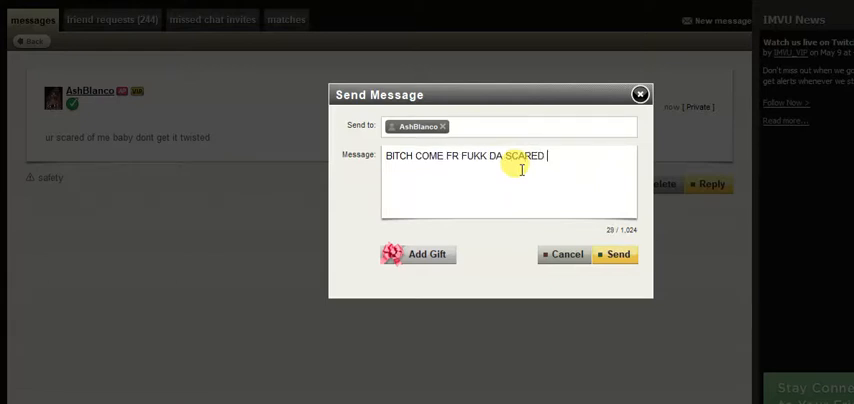
type("SHIT")
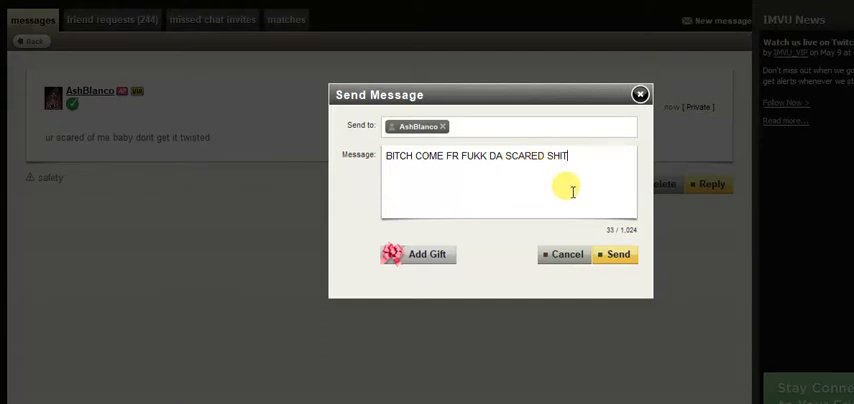
left_click(614, 254)
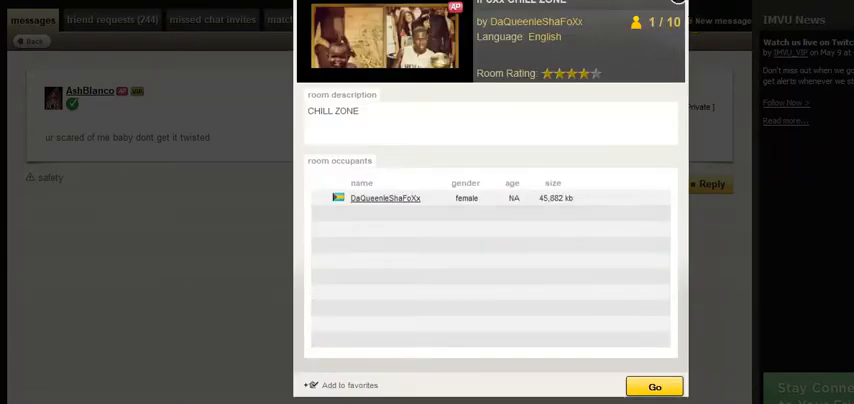
Close the CHILL ZONE card, reply to the 'come to me scaredy' message, and dismiss the confirmation
left_click(678, 3)
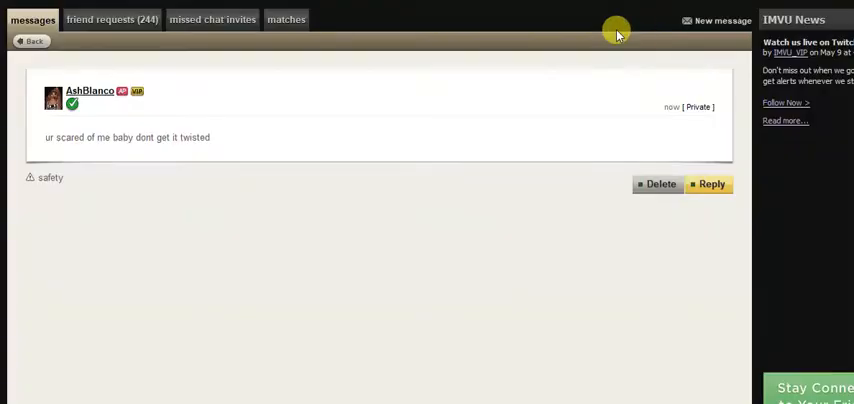
left_click(709, 184)
type("STAY TF OUT MY INBOX IF U NOT COMIN FUKK U MEAN SCARED ITS JUST ME WTF LOL")
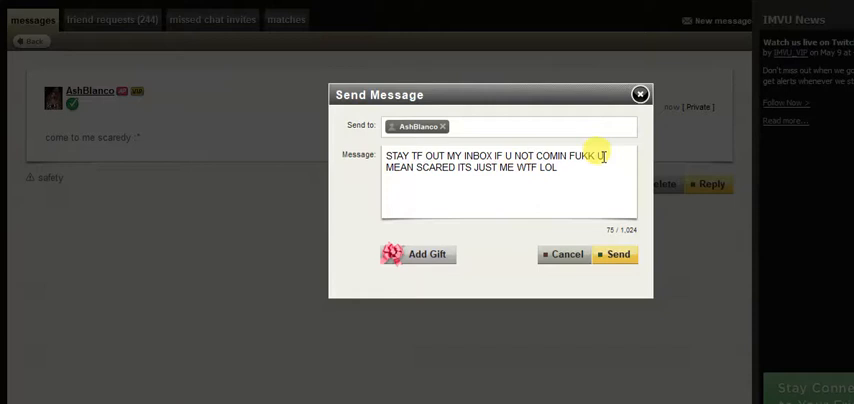
left_click(617, 254)
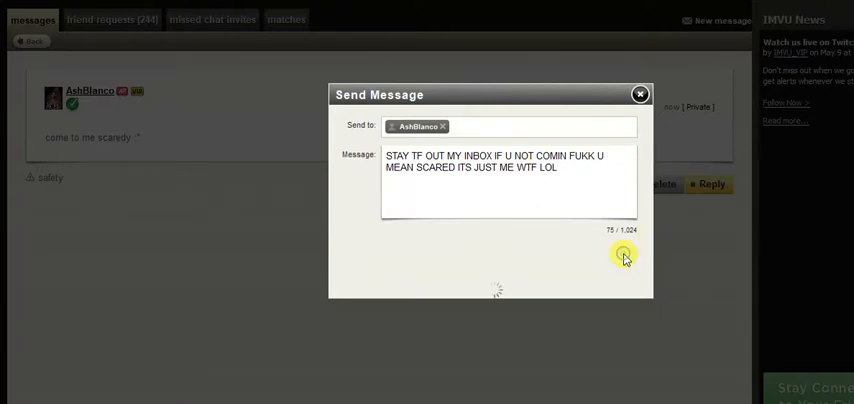
left_click(623, 256)
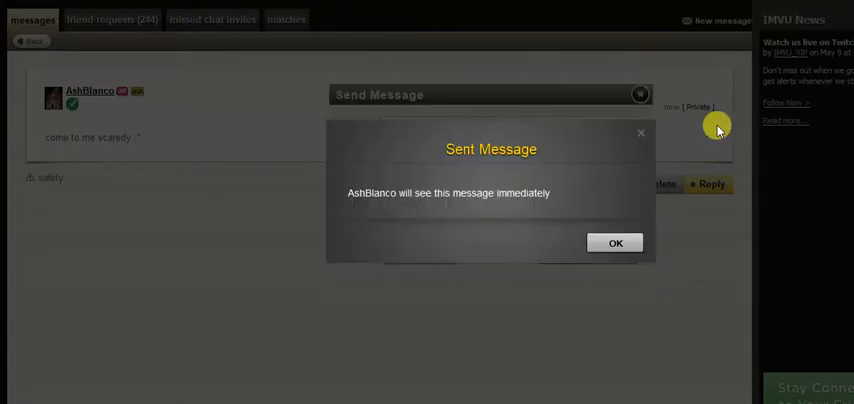
left_click(615, 243)
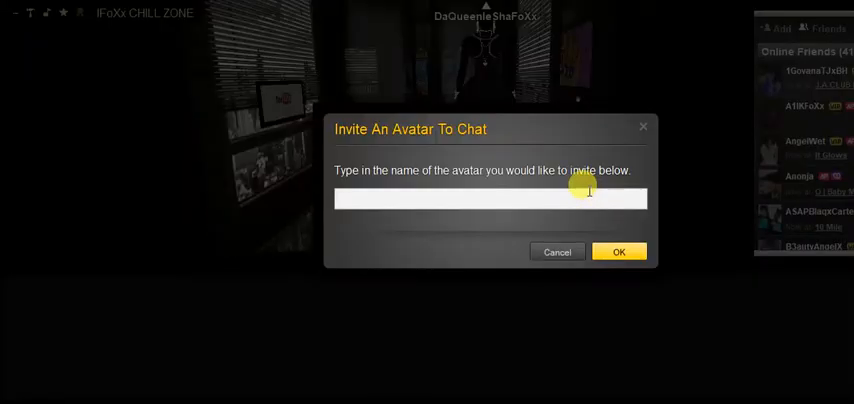
Enter ASHB as the avatar name in the chat invite dialog
type("ASHB")
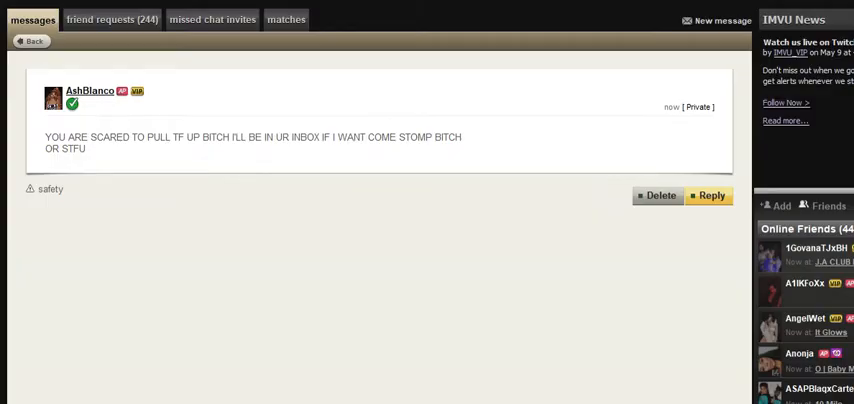
mouse_move(493, 166)
type("U W")
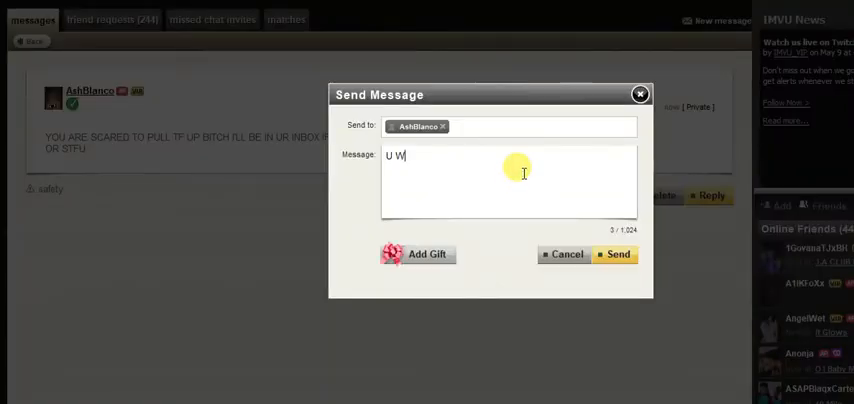
type("ILL STAY IN")
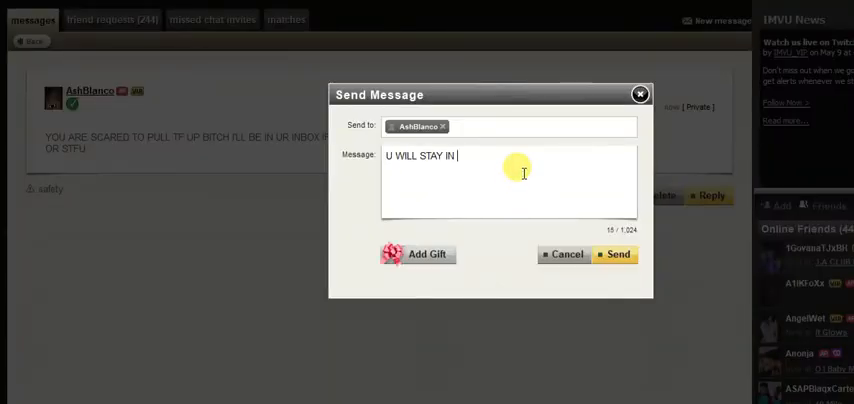
type("MY N")
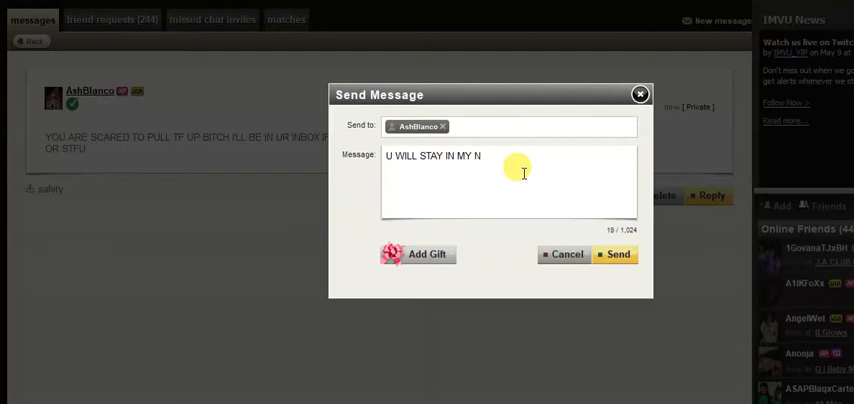
type("IN")
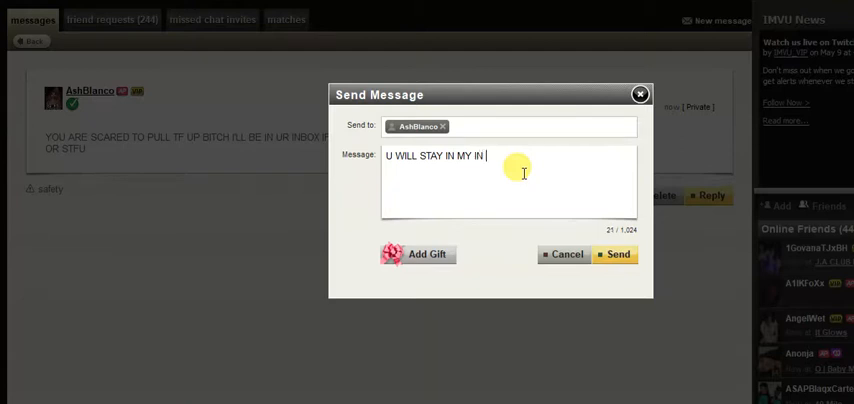
type("MY")
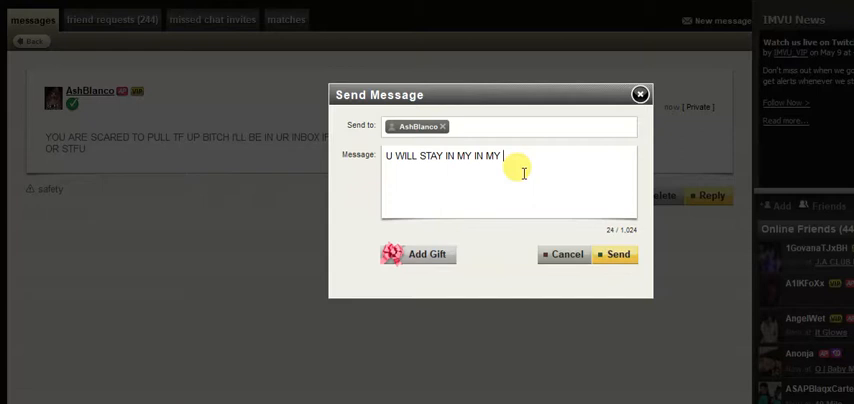
type("INBOXX")
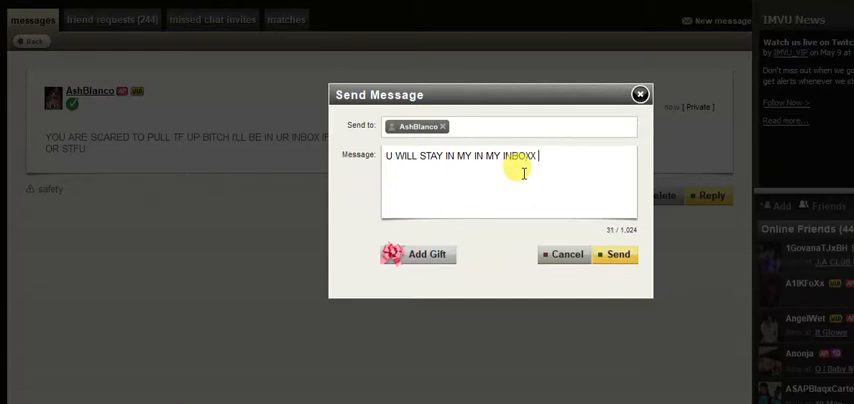
type("BUT WONT COME N (")
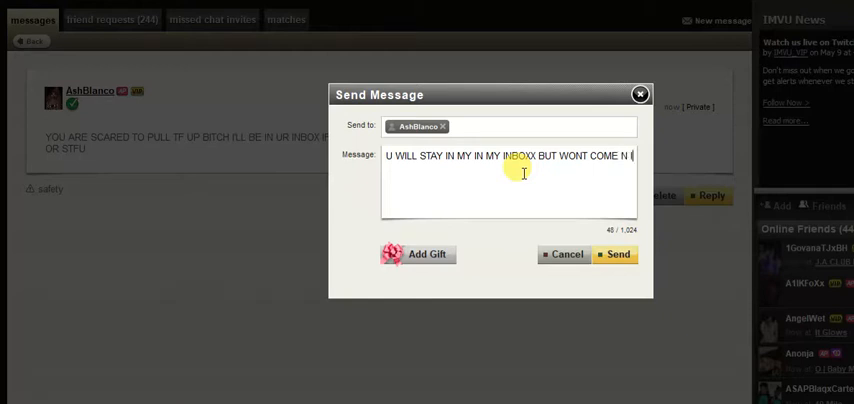
type("ITSJUST ME")
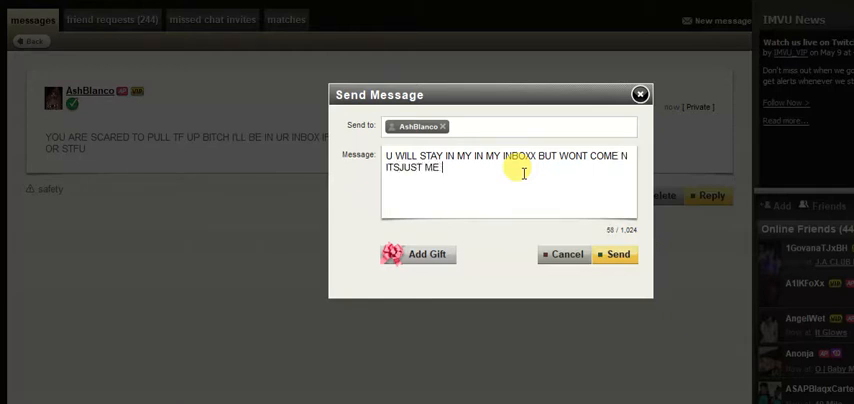
type("DATS SCARED N WEAK")
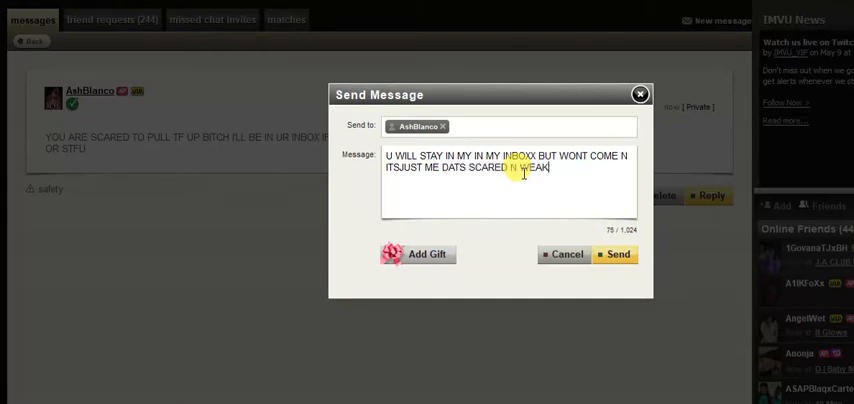
type("ASF")
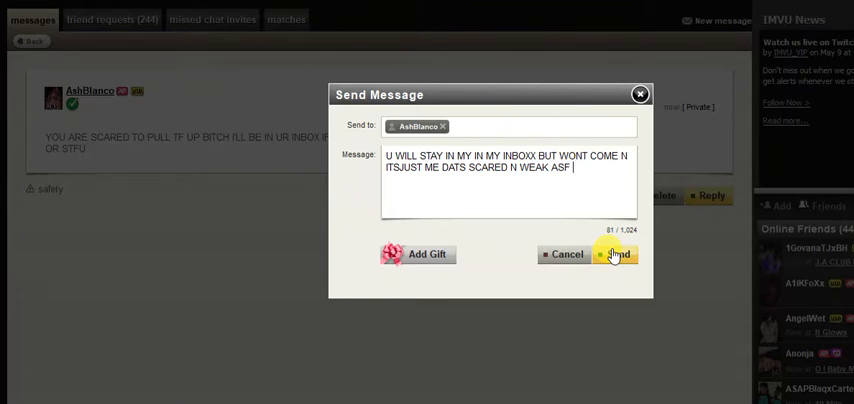
left_click(617, 253)
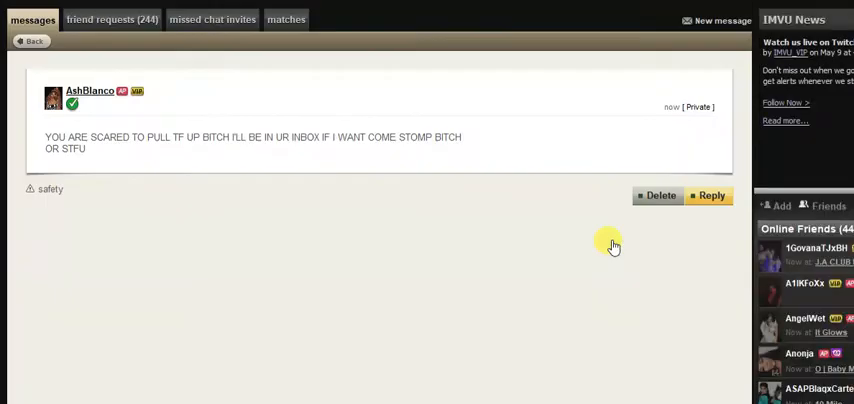
mouse_move(712, 195)
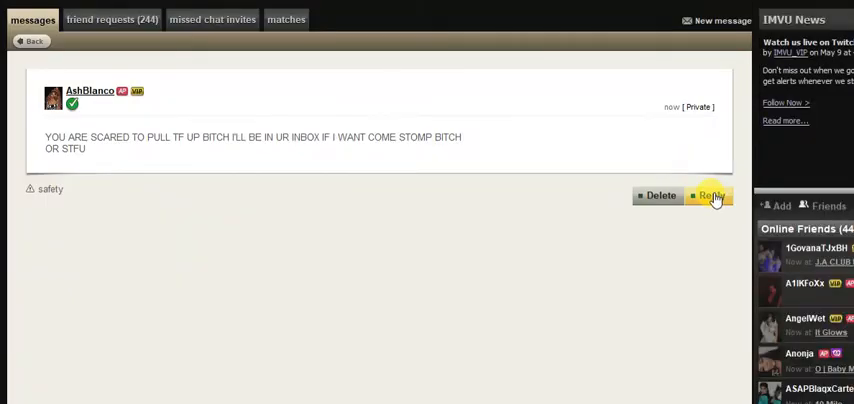
left_click(709, 195)
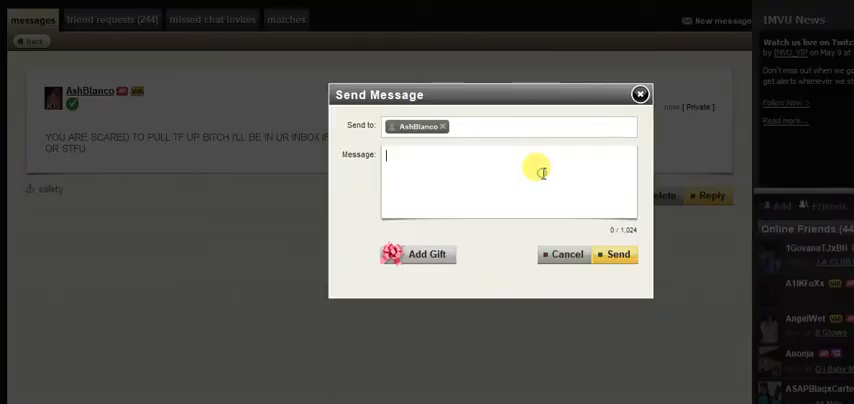
type("LOLLL")
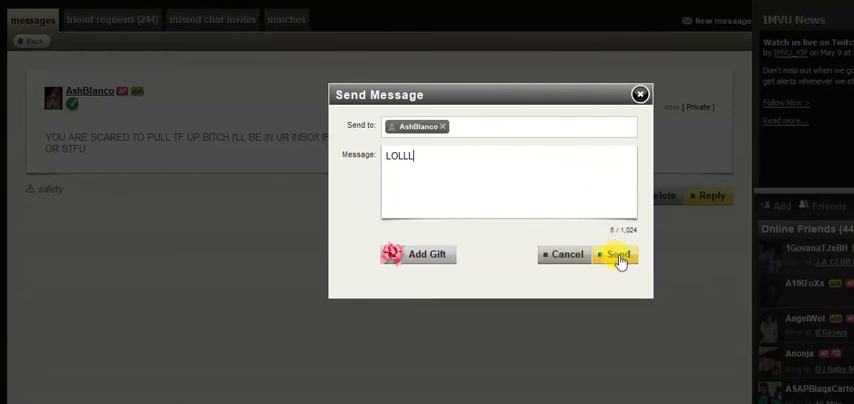
left_click(617, 254)
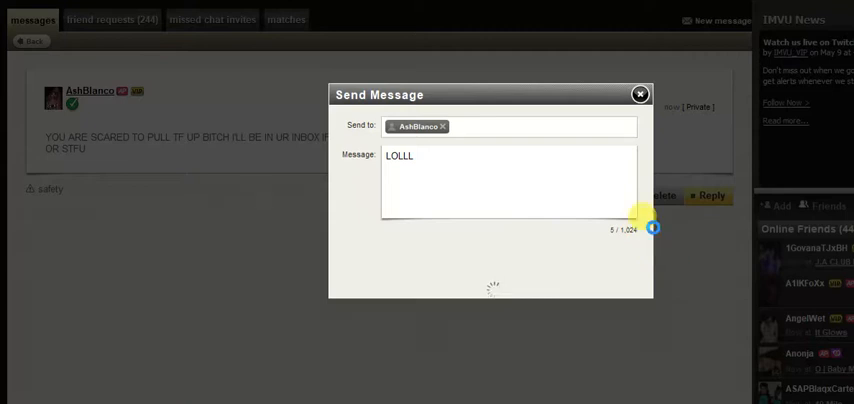
left_click(640, 94)
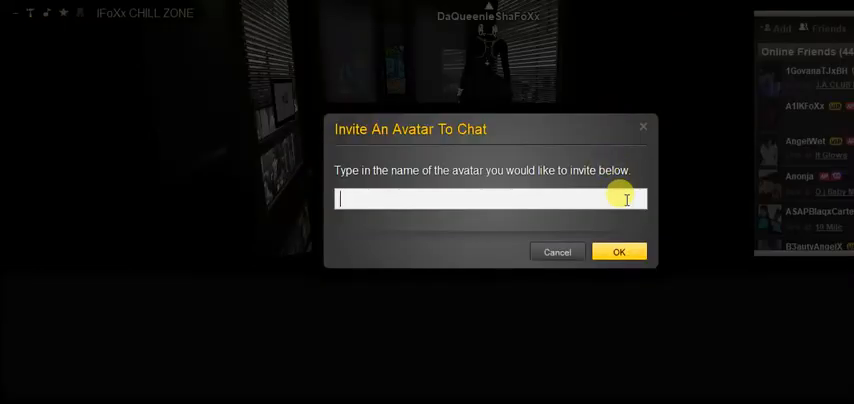
Submit a chat invitation for ASHBLA from the 3D room
type("ASHBLA")
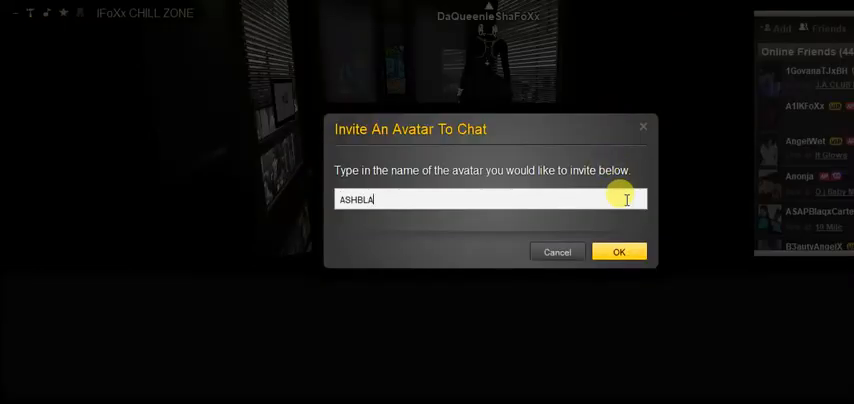
left_click(618, 251)
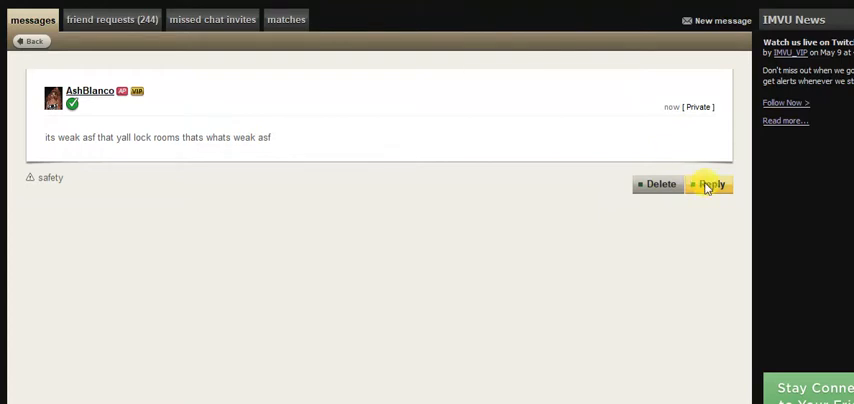
left_click(710, 184)
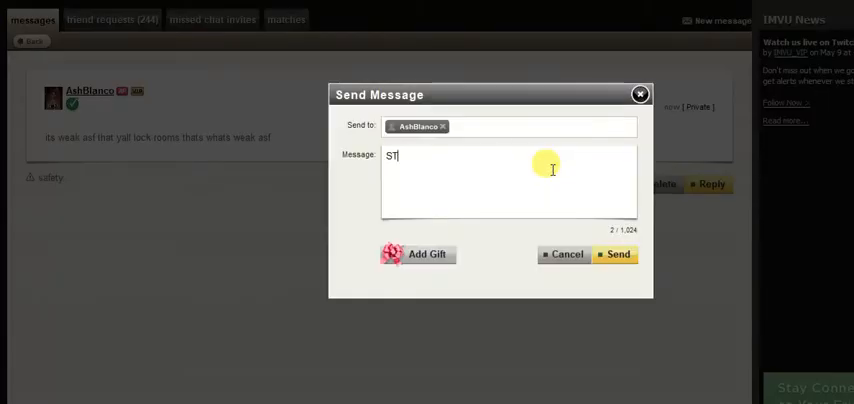
type("ILL IN MY")
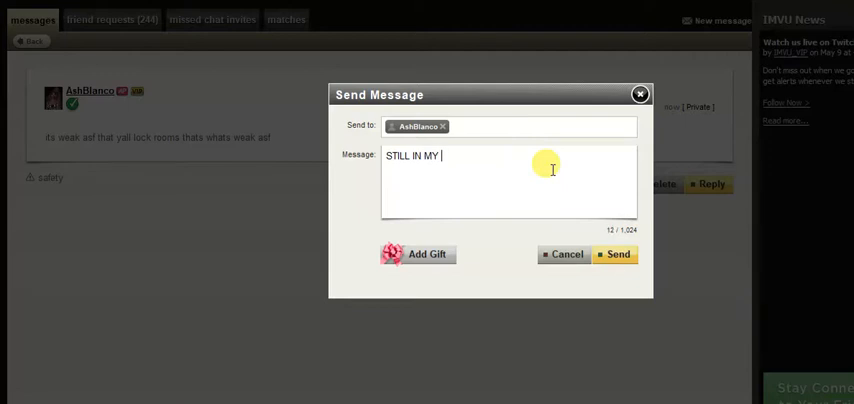
type("I")
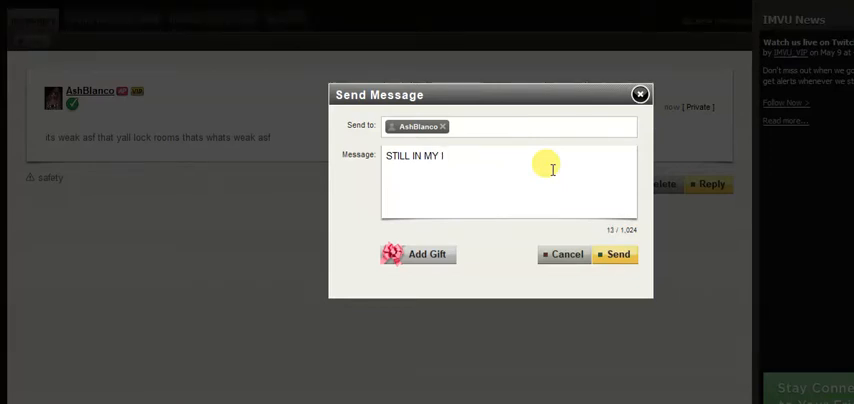
type("NBOX")
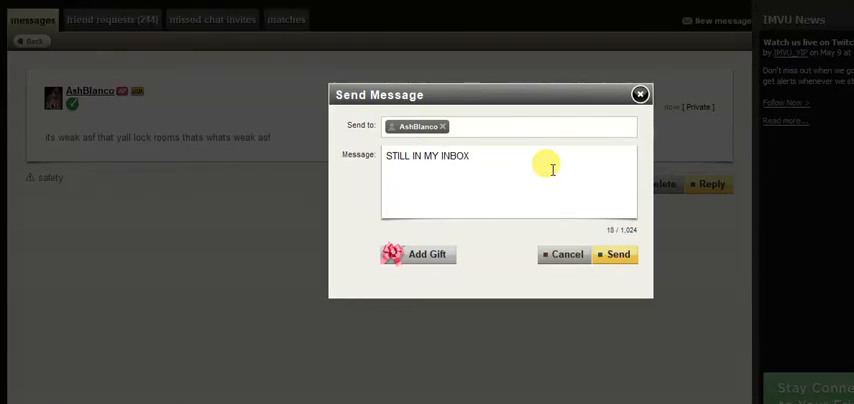
type("HOE W")
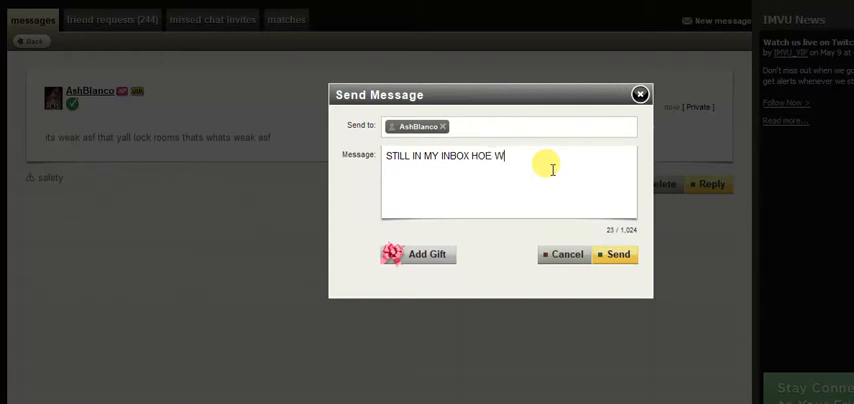
type("E CHILLIN")
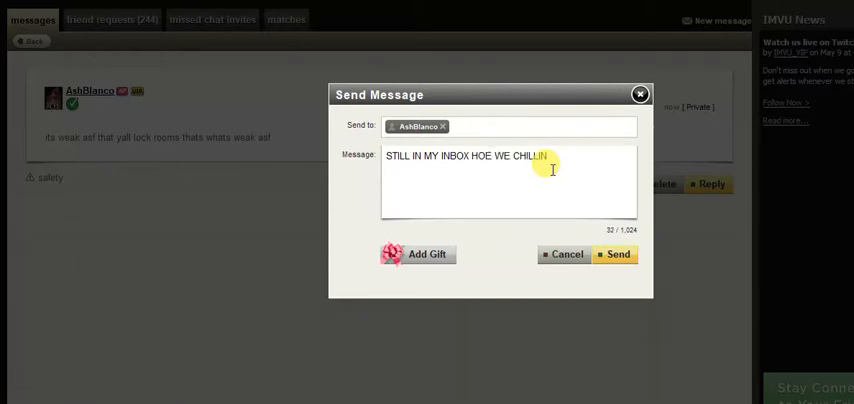
type("WTF U")
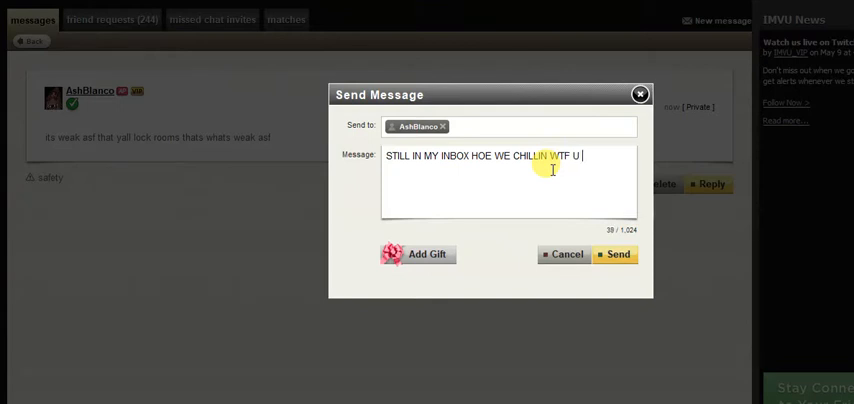
type("THOUGHT H")
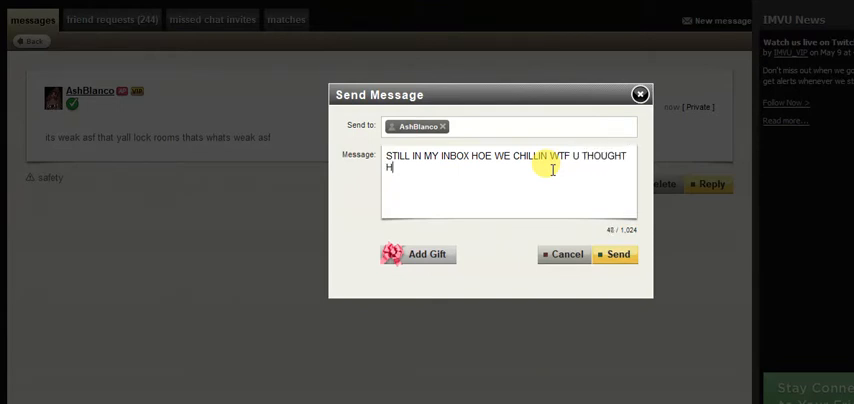
type("OE")
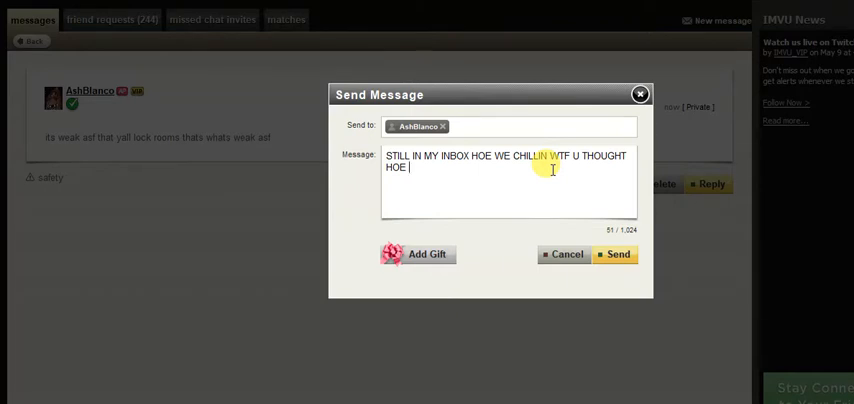
type("U HOES NOT")
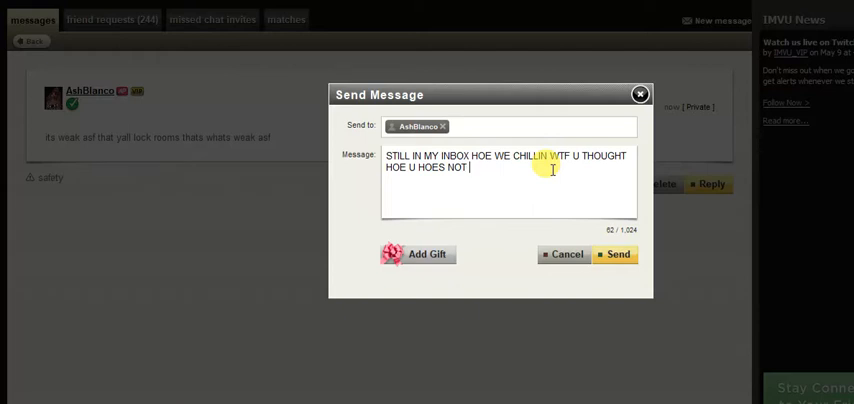
type("RELE")
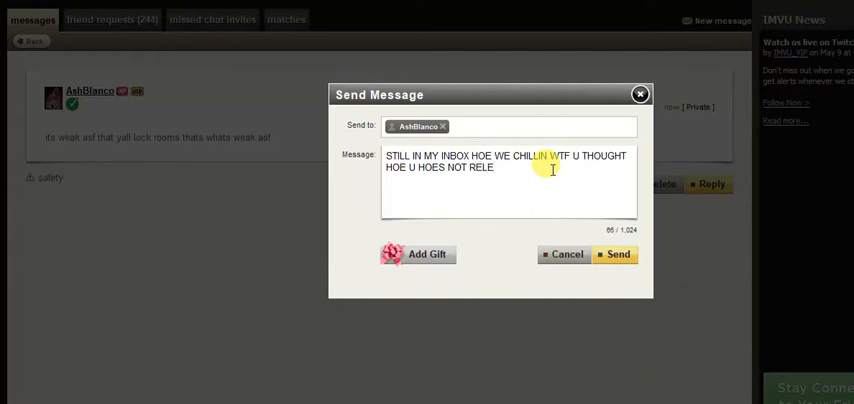
type("VANT")
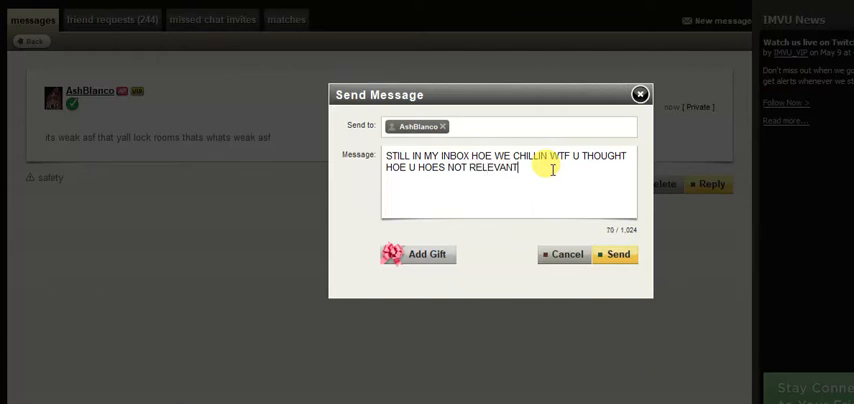
type("!")
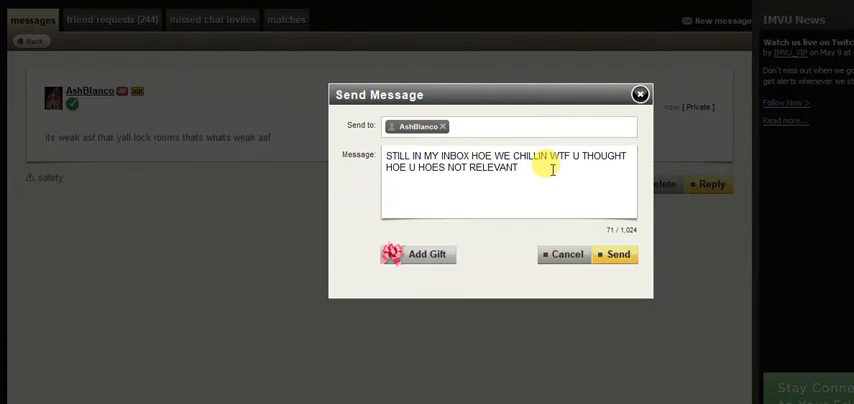
type("BUTCH")
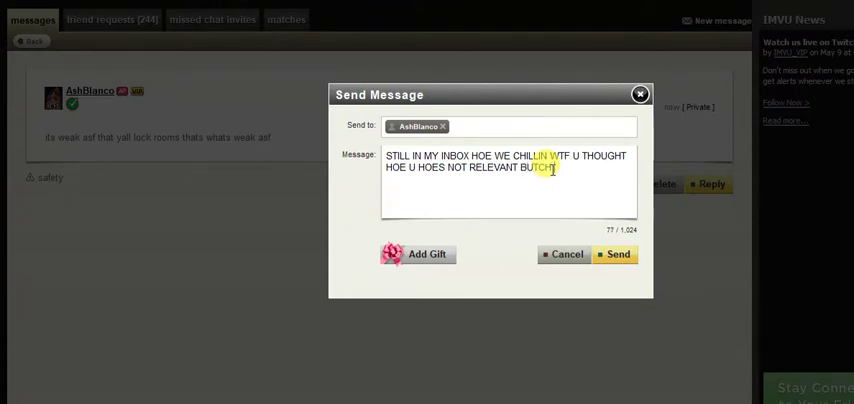
Finish the reply ending 'KILL DIS NOISE INBOX HOE', send it, and close the compose window
key("Backspace")
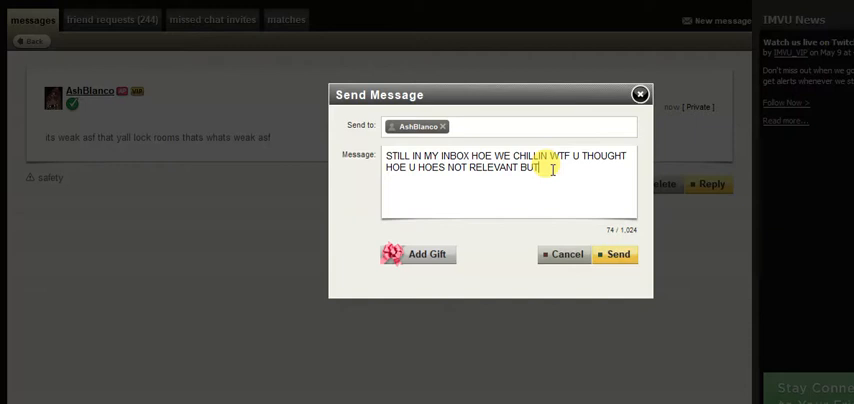
type("CH")
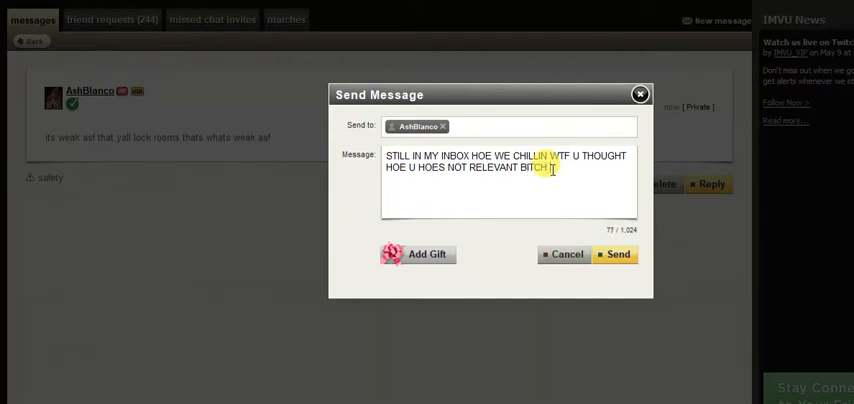
type("TIL I MAKE")
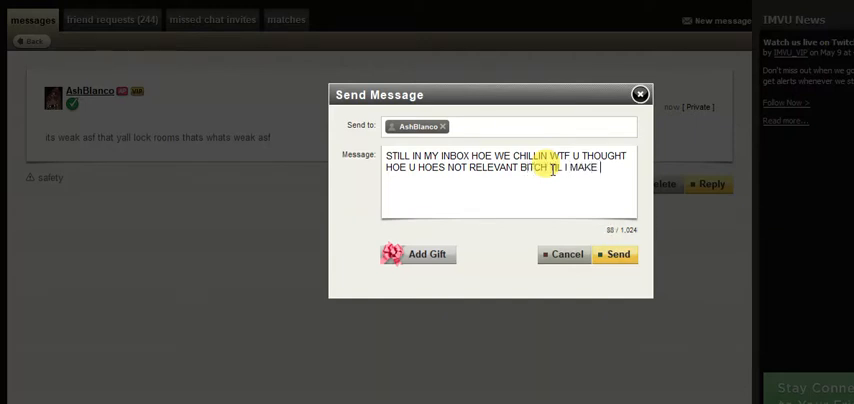
type("U RELEVANT NOW")
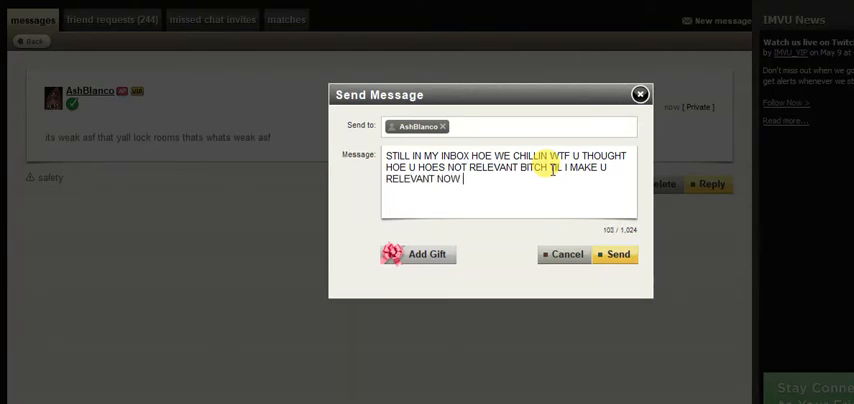
type("PULL TF")
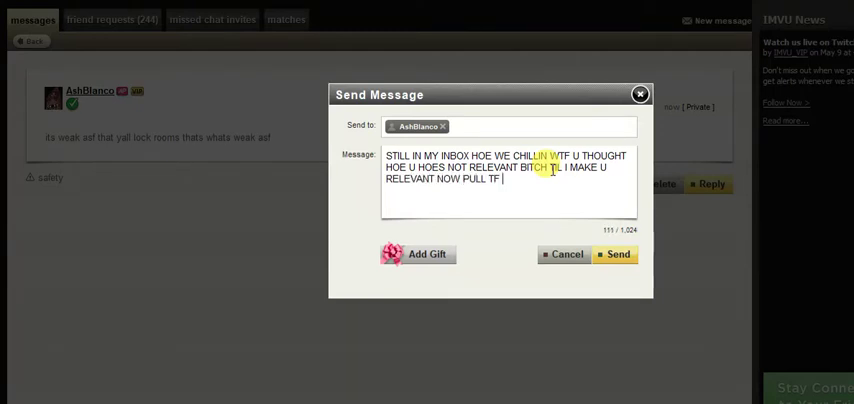
type("UP FOR ME")
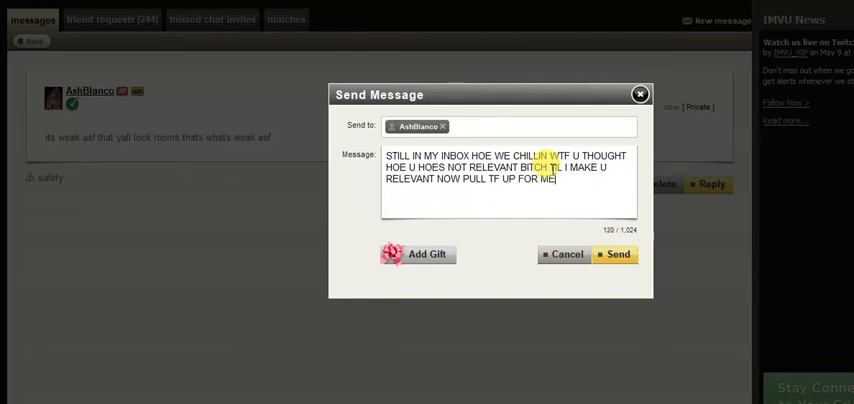
type("N ONLY M")
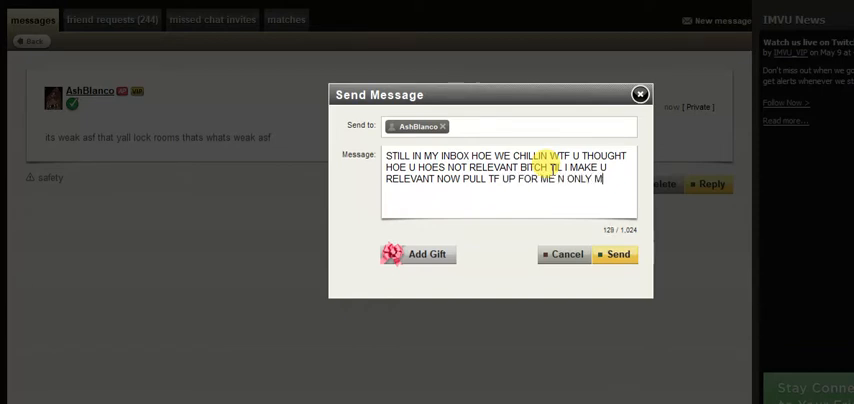
type("E")
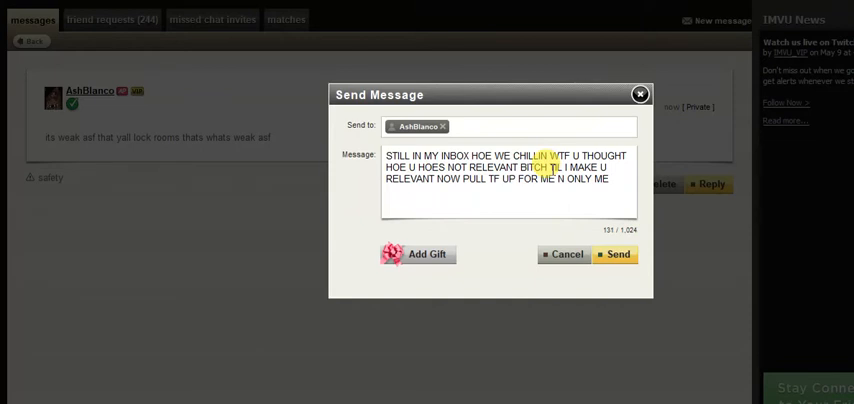
type("LO")
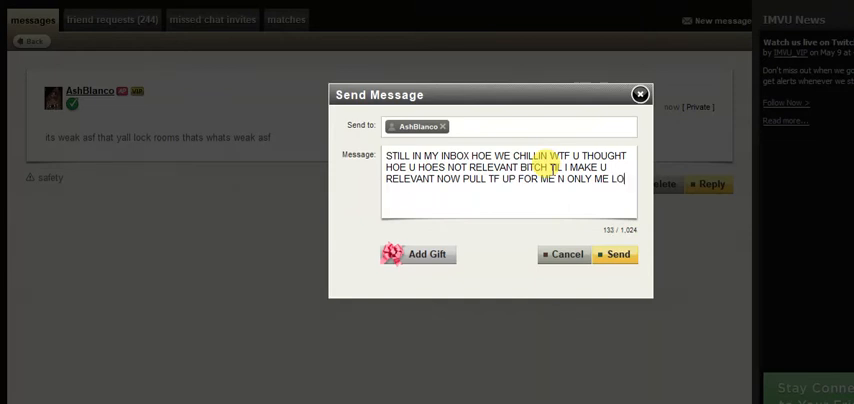
type("LL WHICH")
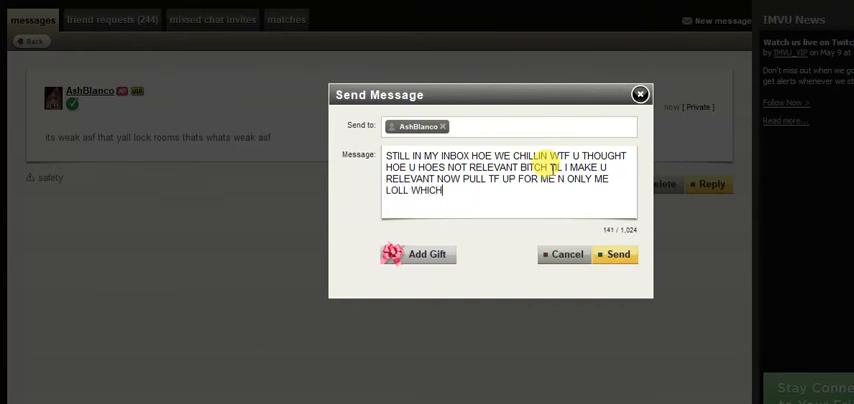
type("DONT LOOK")
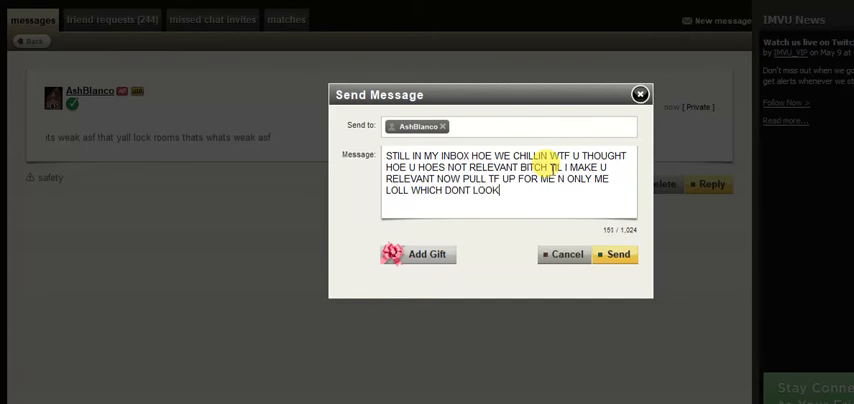
type("LIKE U GONE DO SO")
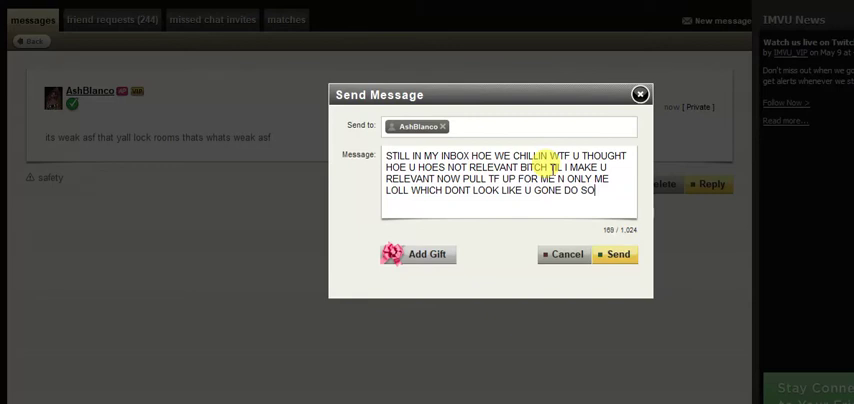
type("KILL DIS")
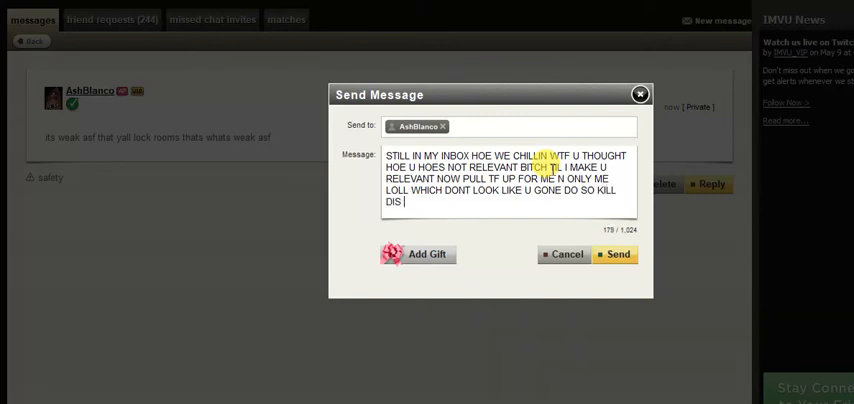
type("NOISE")
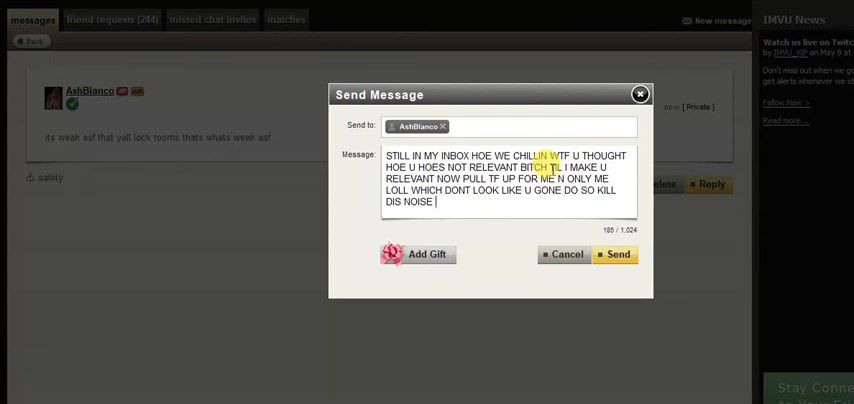
type("INBOX H")
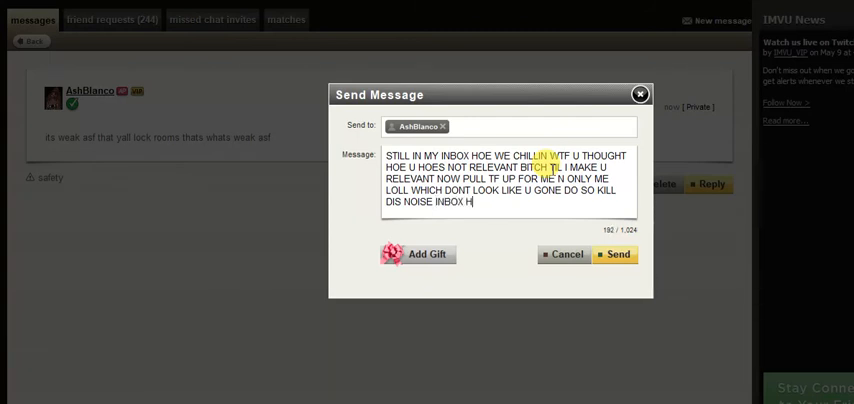
type("OE")
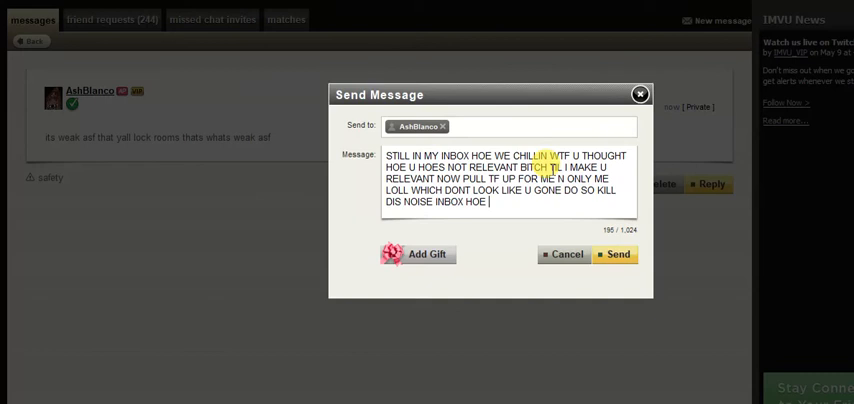
mouse_move(619, 254)
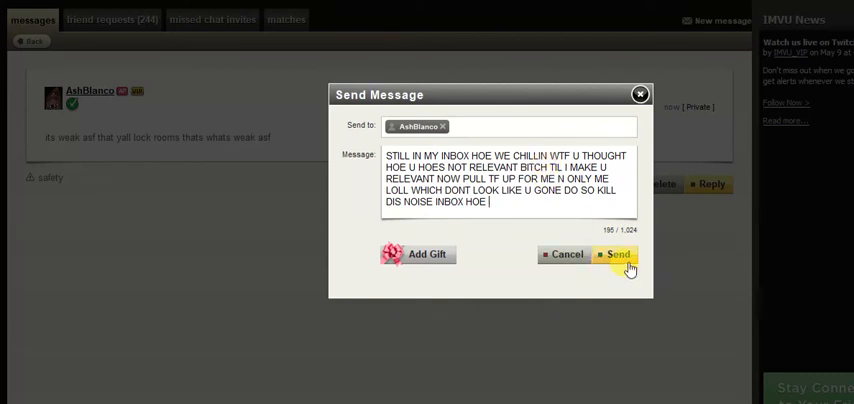
left_click(617, 253)
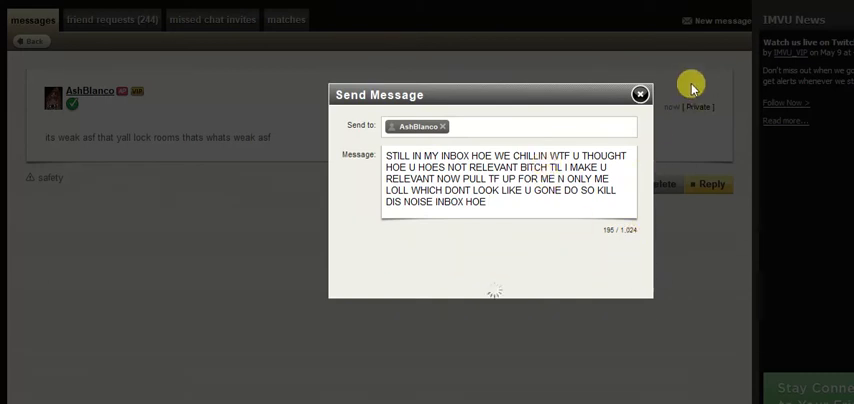
left_click(640, 94)
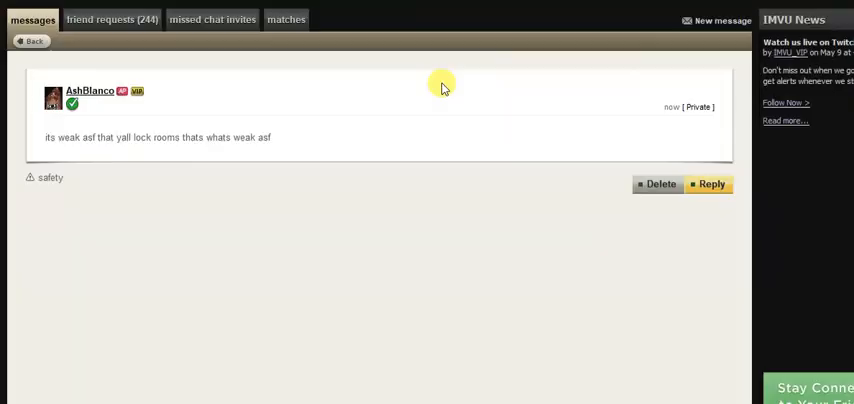